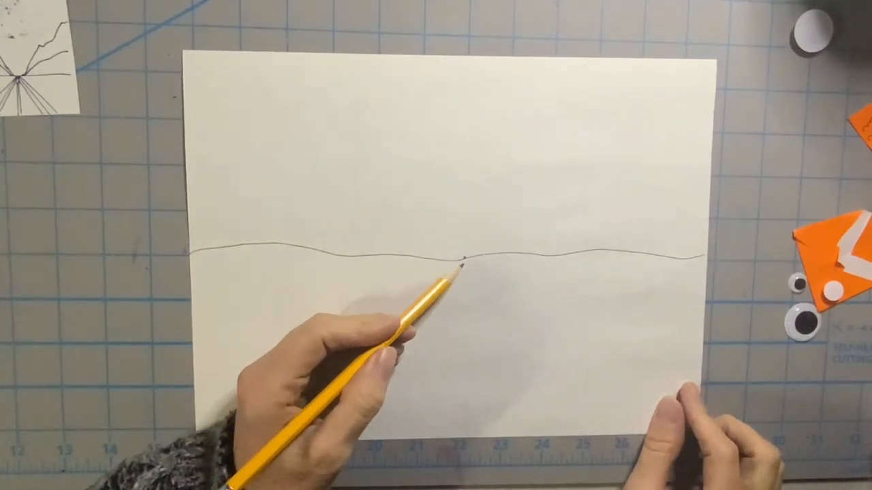
- Draw a straight diagonal pencil line from the vanishing point down to the lower right
left_click_drag(463, 262, 538, 385)
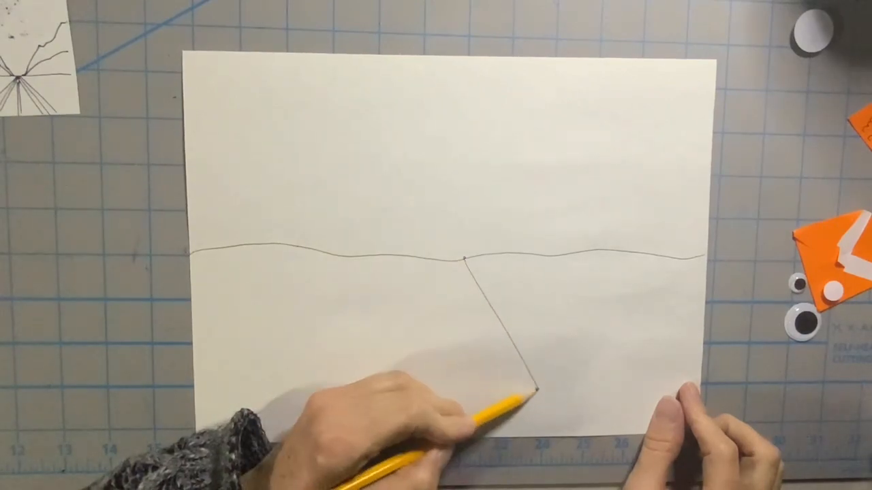